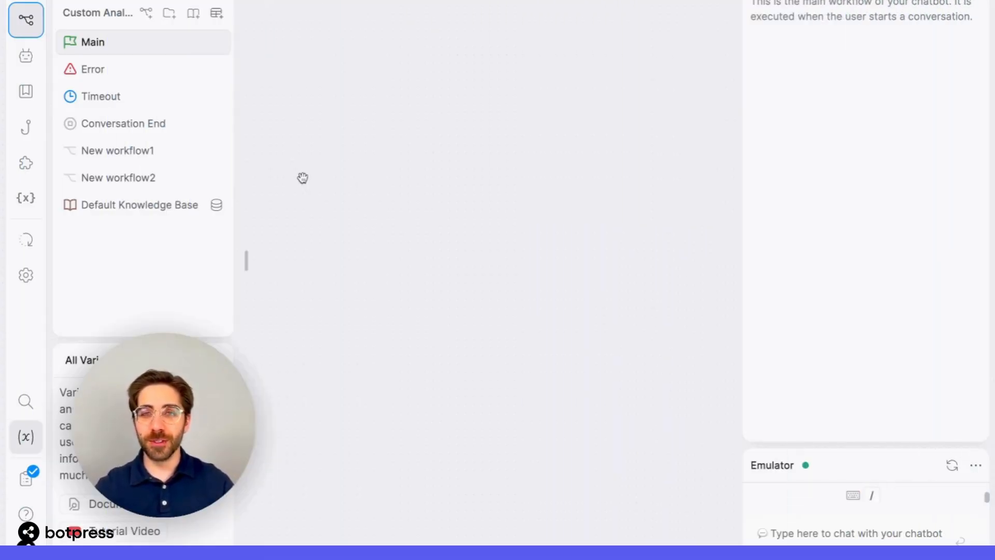
{"action": "mouse_move", "coordinate": [25, 55]}
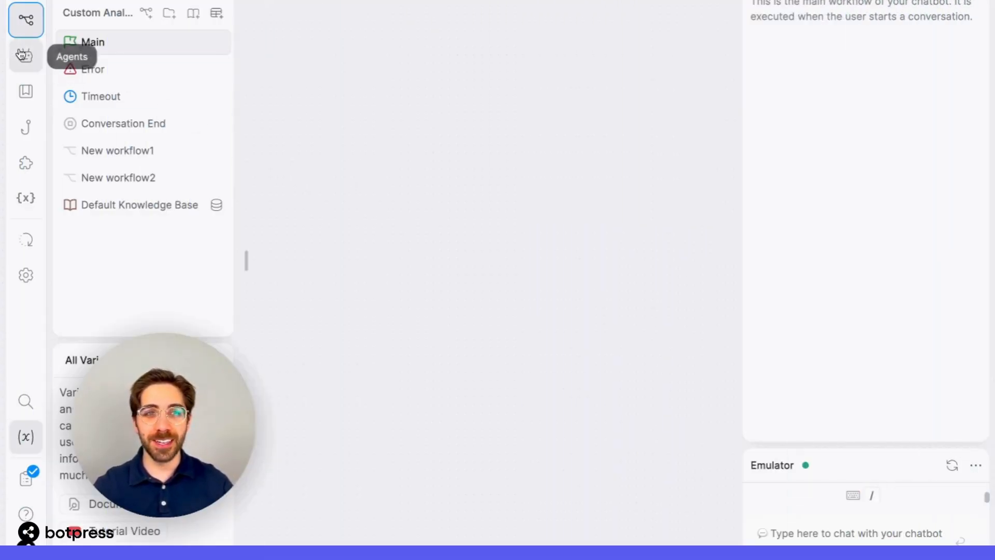
Confirm the Analytics Agent is enabled in the bot's agents list.
{"action": "left_click", "coordinate": [25, 56]}
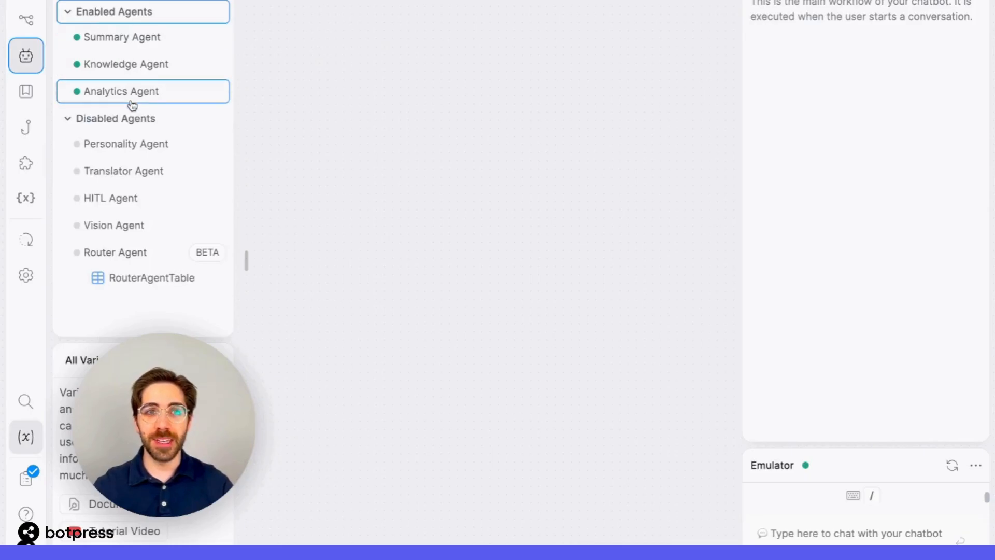
{"action": "left_click", "coordinate": [120, 91]}
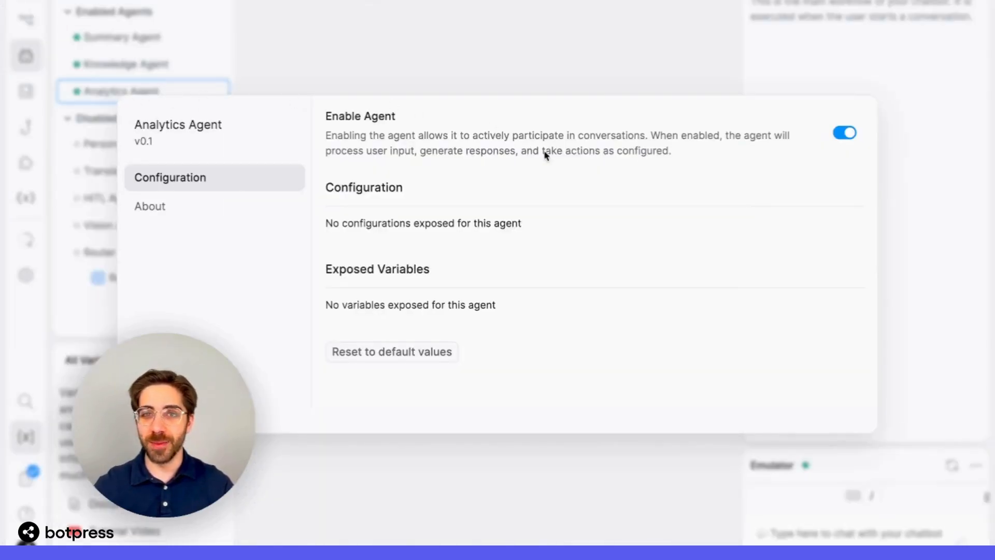
{"action": "mouse_move", "coordinate": [597, 63]}
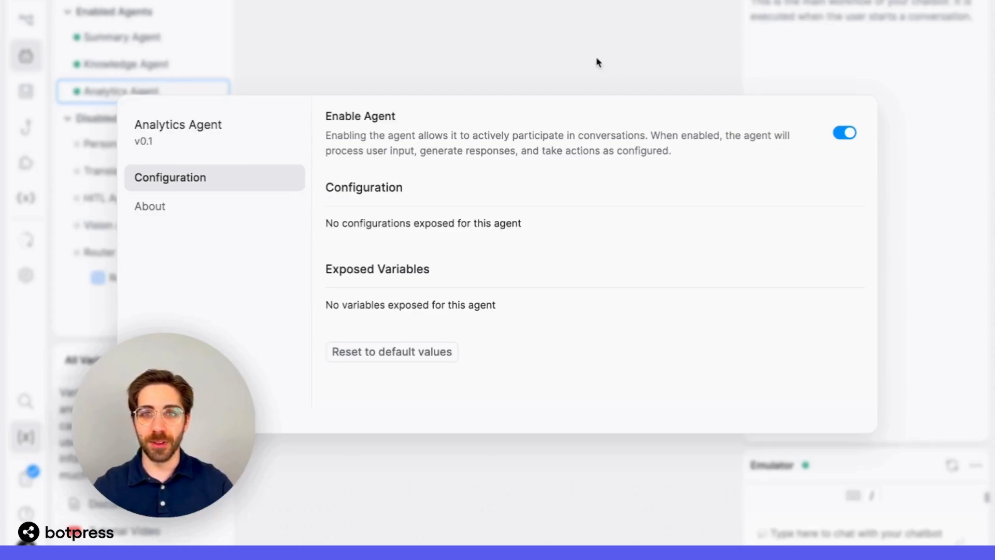
{"action": "left_click", "coordinate": [583, 50]}
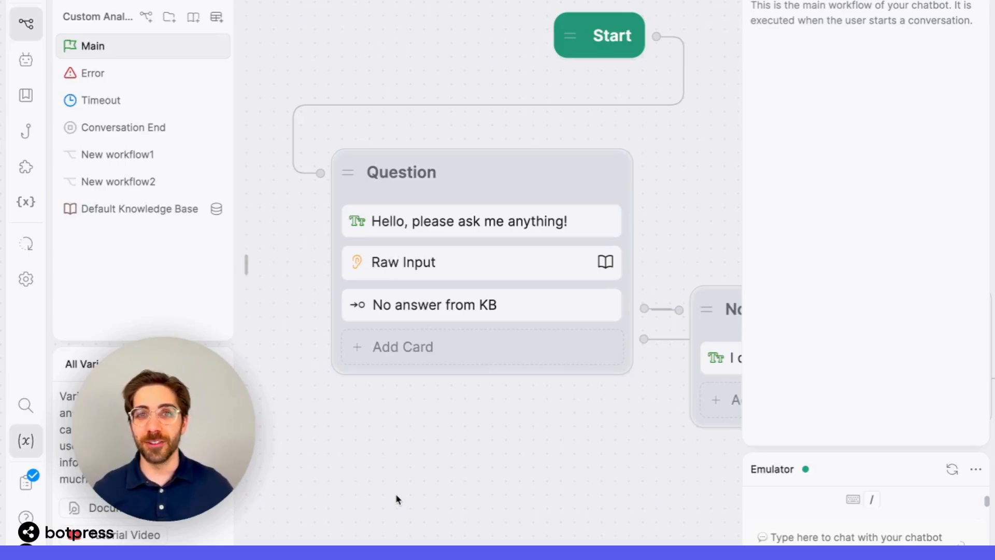
{"action": "mouse_move", "coordinate": [496, 469]}
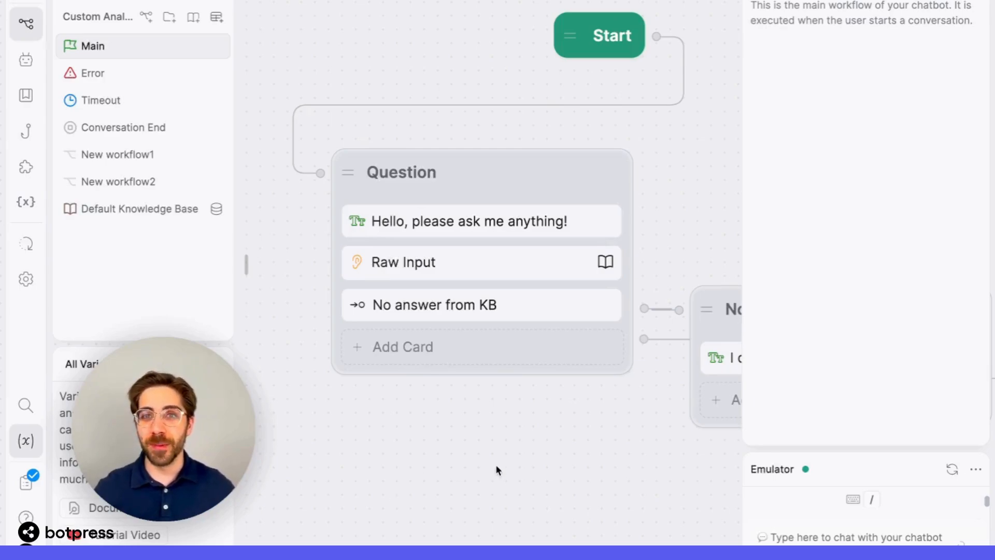
{"action": "mouse_move", "coordinate": [592, 465]}
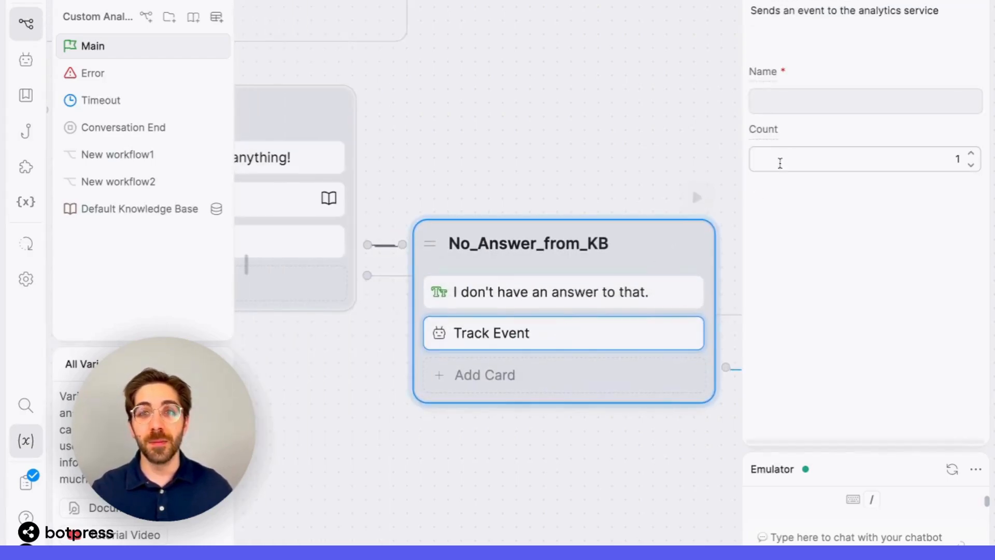
Name the No_Answer_from_KB Track Event card 'No Answer from Knowledge Base'.
{"action": "left_click", "coordinate": [865, 101]}
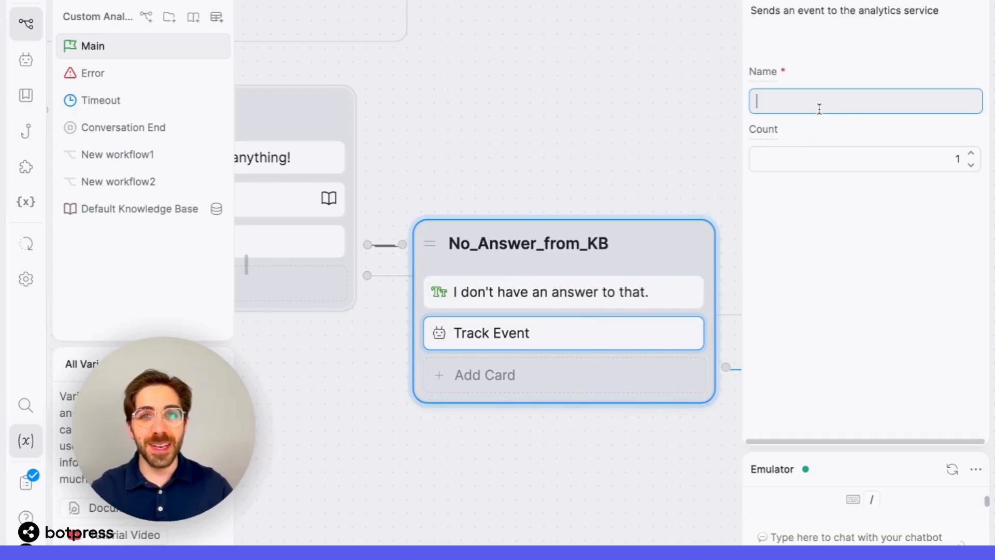
{"action": "type", "text": "No Answer from Kno"}
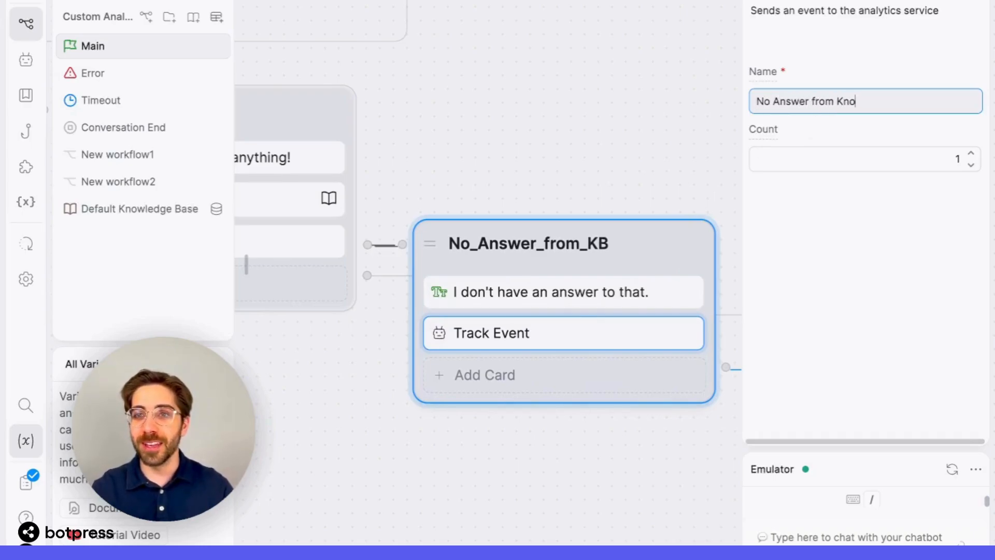
{"action": "type", "text": "wledge Base"}
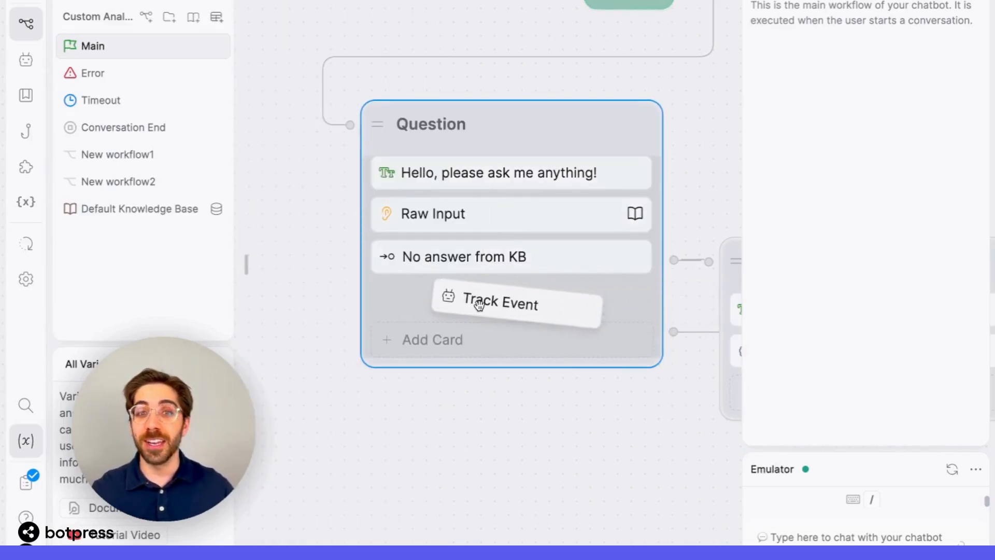
Name the Question node's Track Event card 'Successful Resolution'.
{"action": "left_click", "coordinate": [501, 303]}
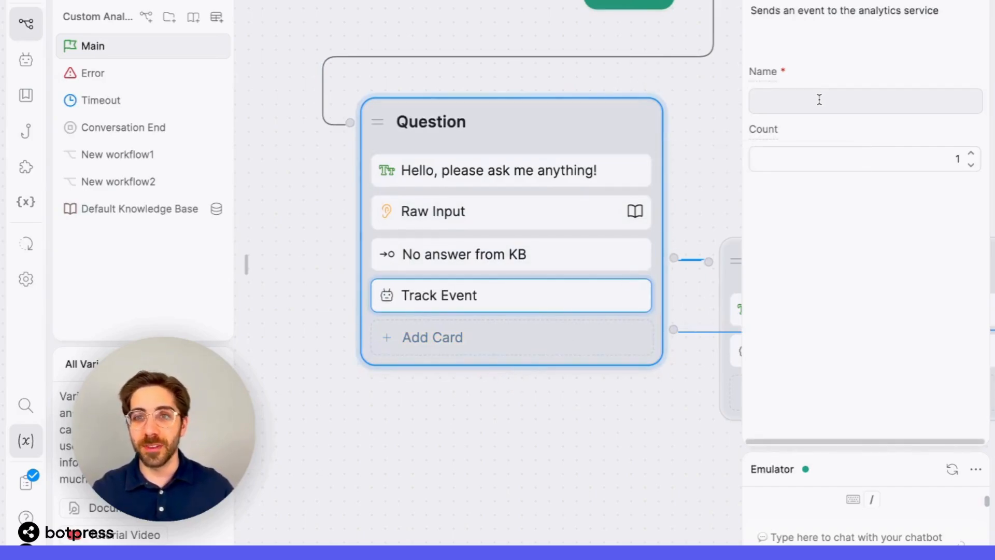
{"action": "type", "text": "Successful"}
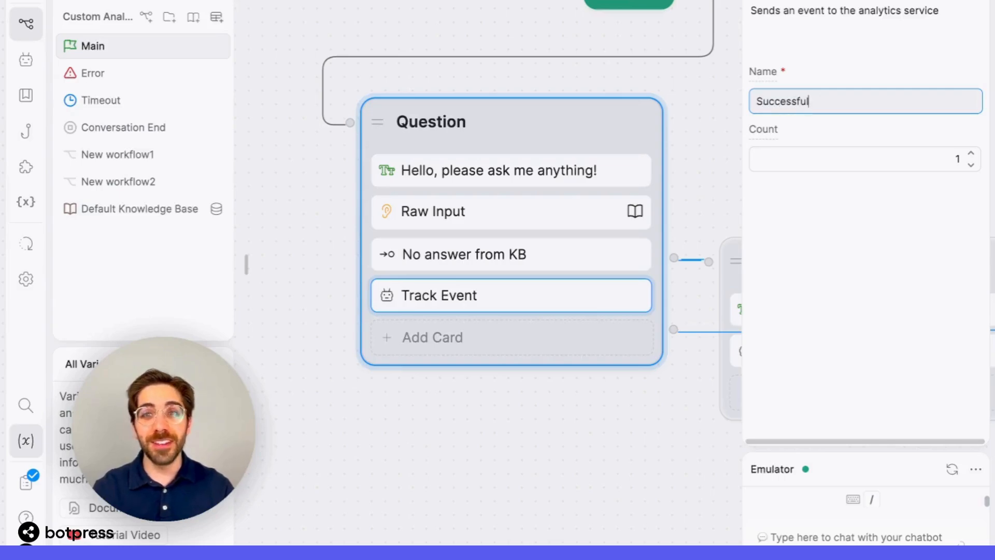
{"action": "type", "text": "Resolution"}
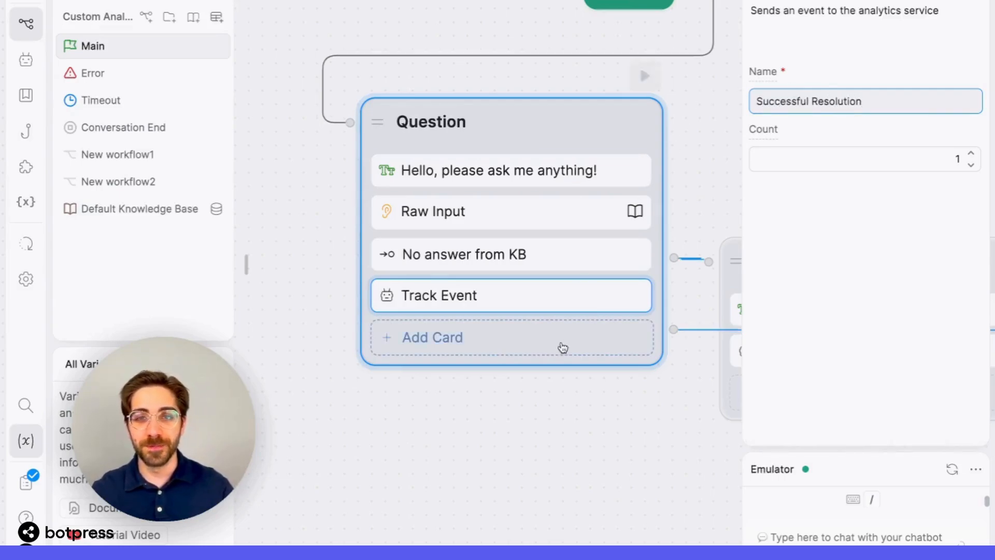
{"action": "left_click", "coordinate": [435, 12]}
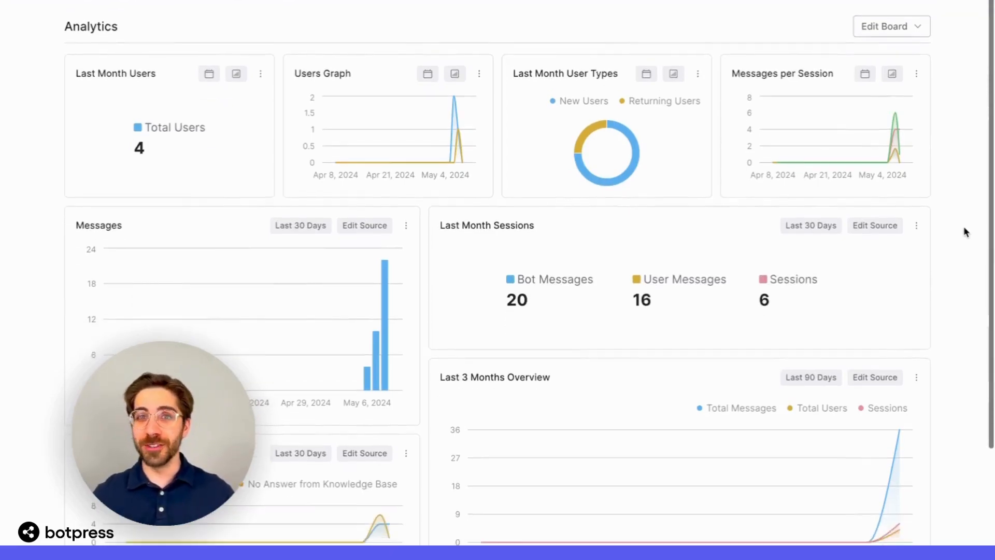
Review the user-types chart's date range choices on the Analytics dashboard without changing them.
{"action": "scroll", "scroll_direction": "down", "scroll_amount": 3}
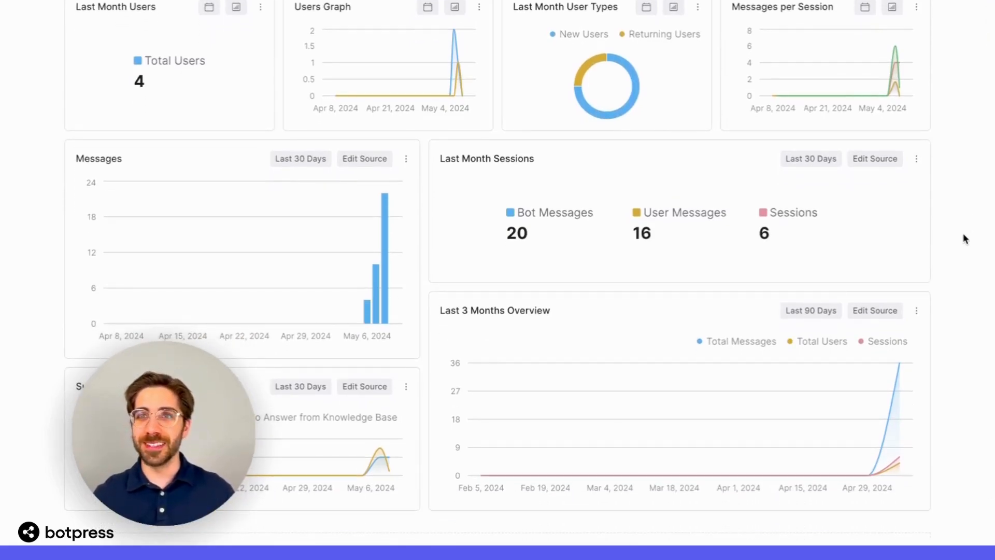
{"action": "mouse_move", "coordinate": [730, 45]}
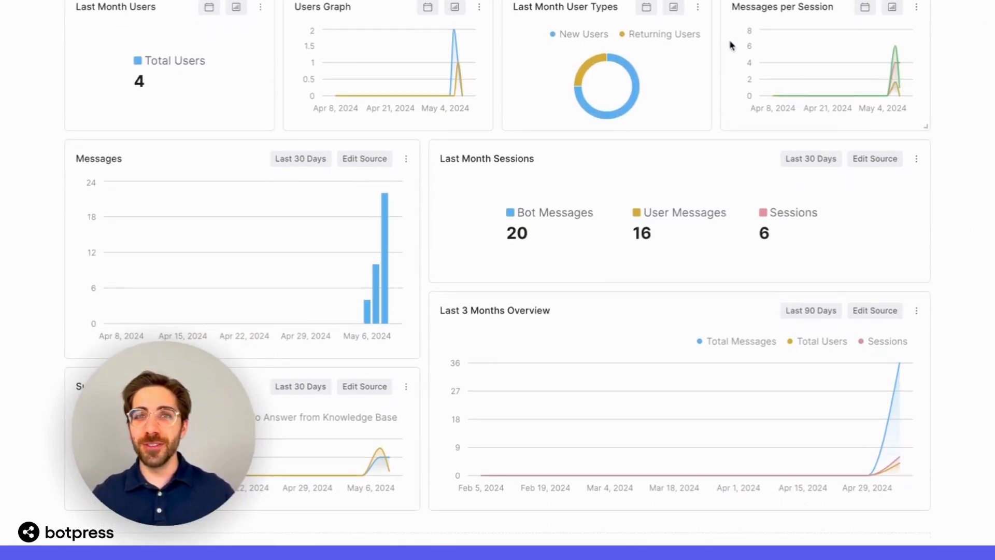
{"action": "left_click", "coordinate": [646, 7]}
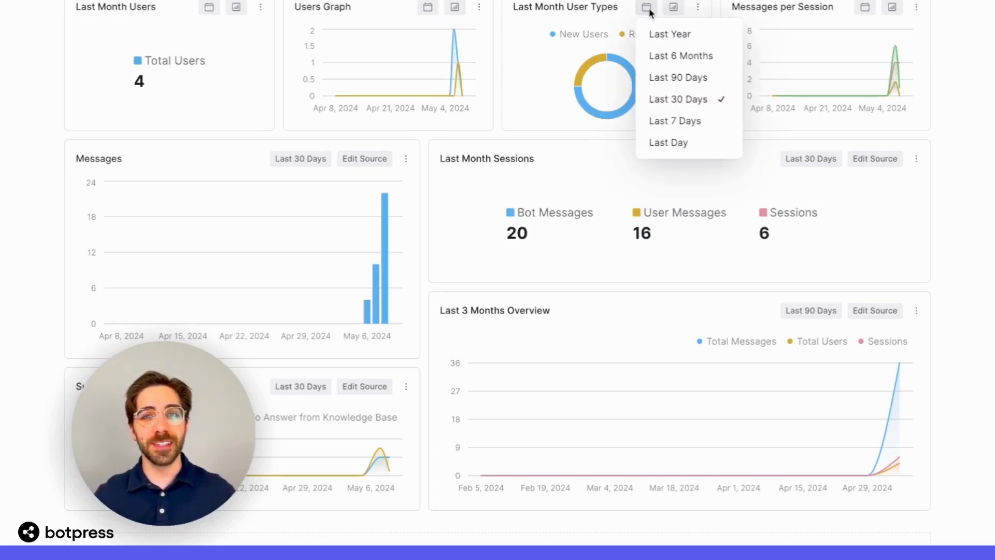
{"action": "mouse_move", "coordinate": [670, 33]}
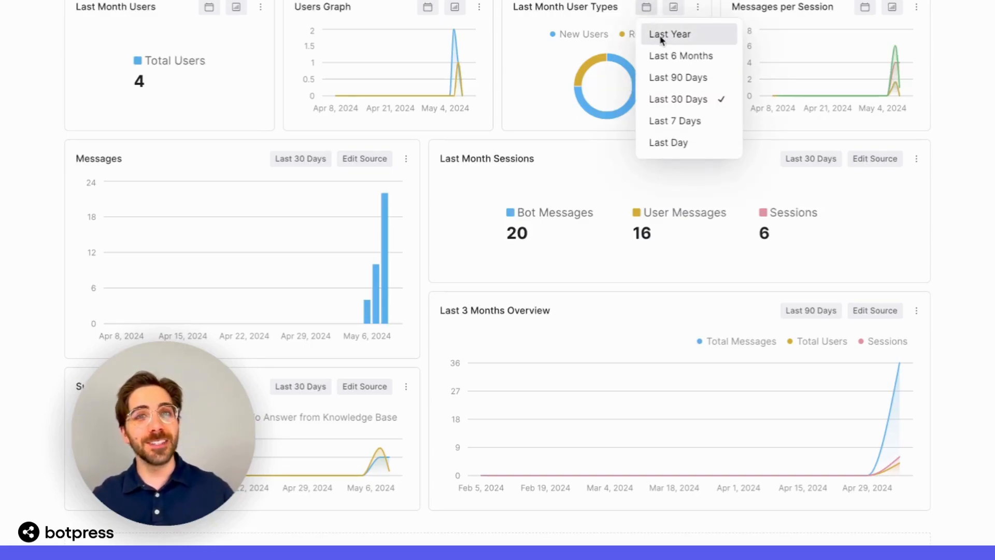
{"action": "mouse_move", "coordinate": [678, 76]}
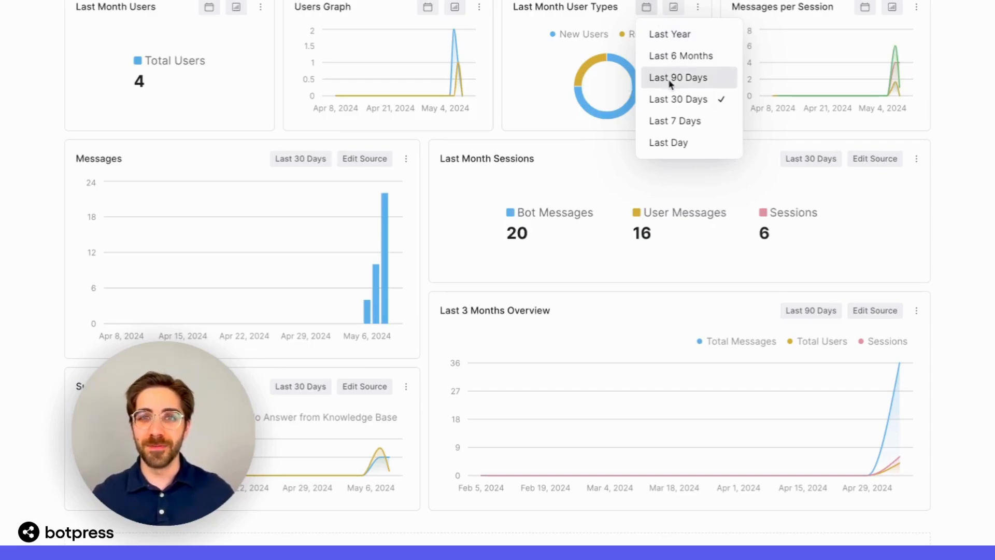
{"action": "left_click", "coordinate": [949, 143]}
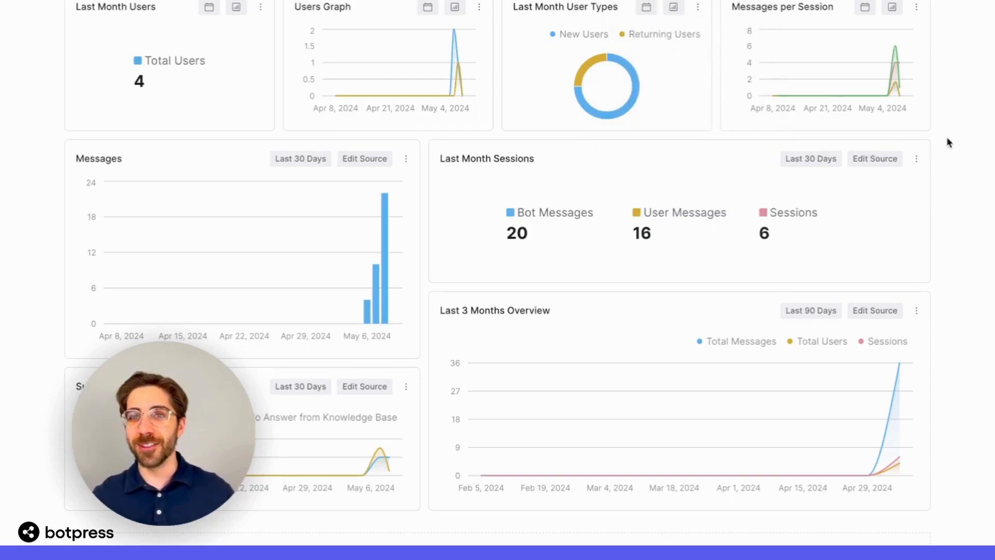
Set the Messages chart's source to include the Successful Resolution and No Answer from Knowledge Base events.
{"action": "scroll", "scroll_direction": "down", "scroll_amount": 3}
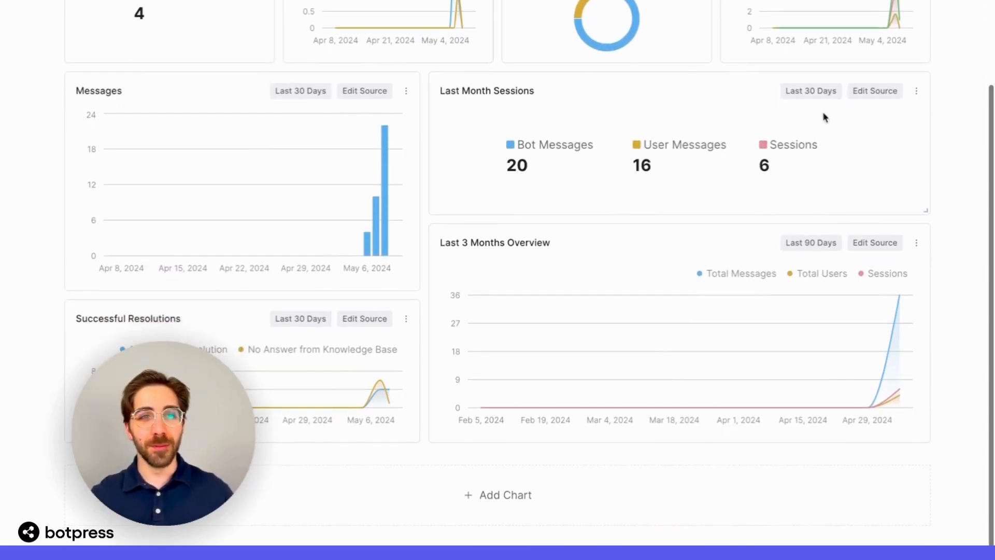
{"action": "left_click", "coordinate": [364, 92]}
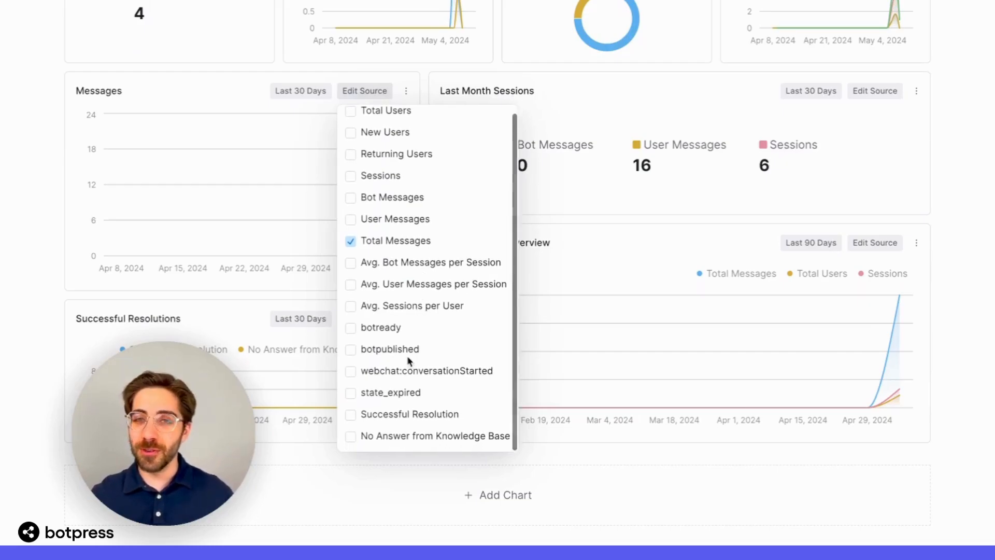
{"action": "mouse_move", "coordinate": [409, 418]}
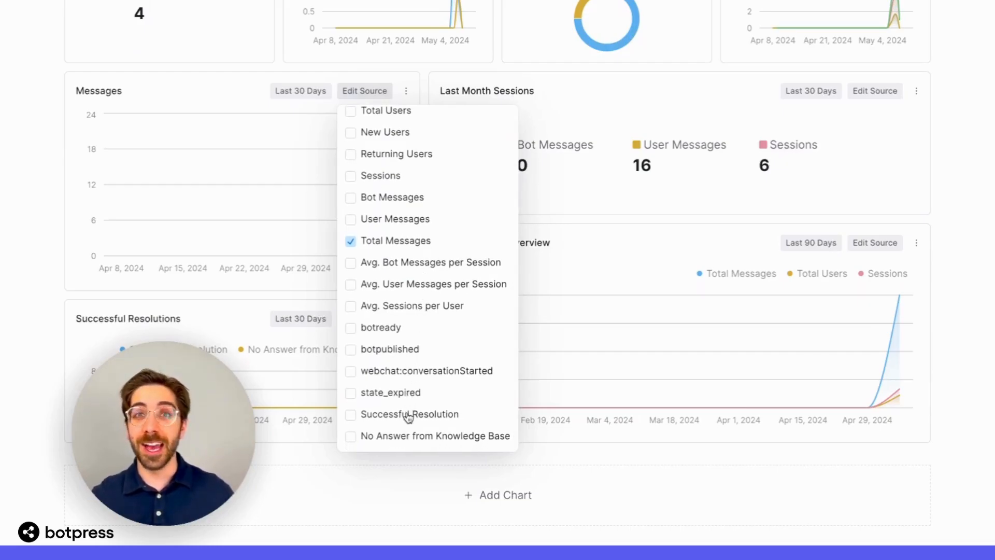
{"action": "left_click", "coordinate": [350, 414]}
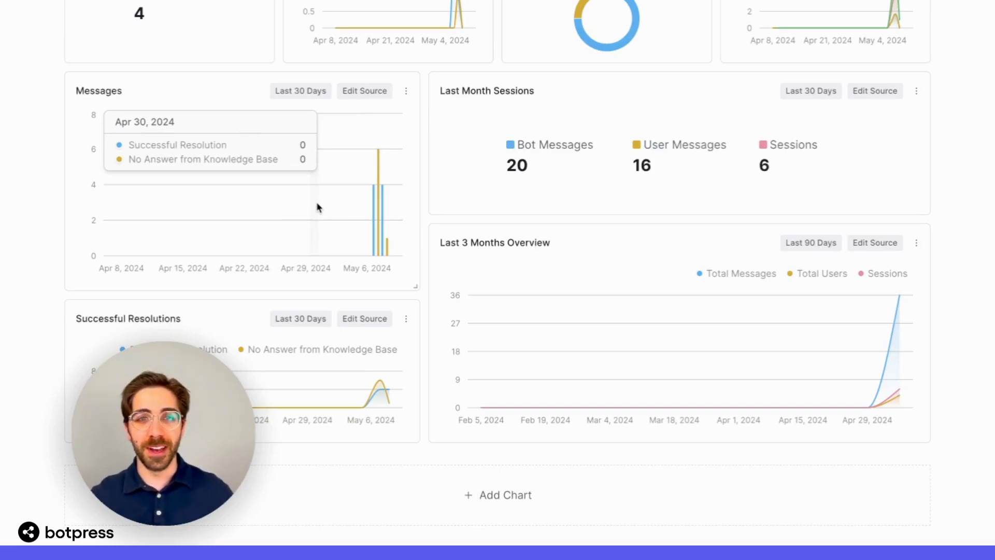
{"action": "mouse_move", "coordinate": [380, 224]}
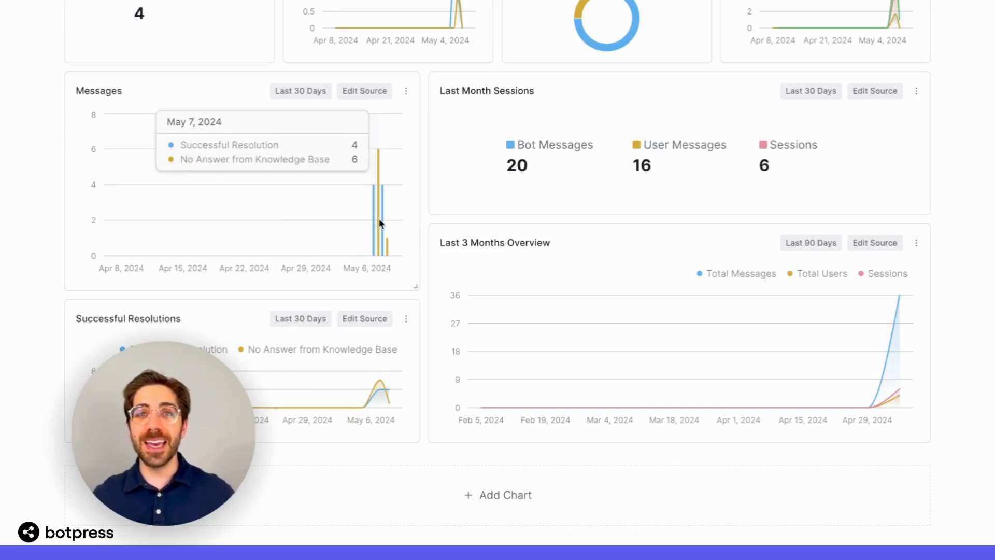